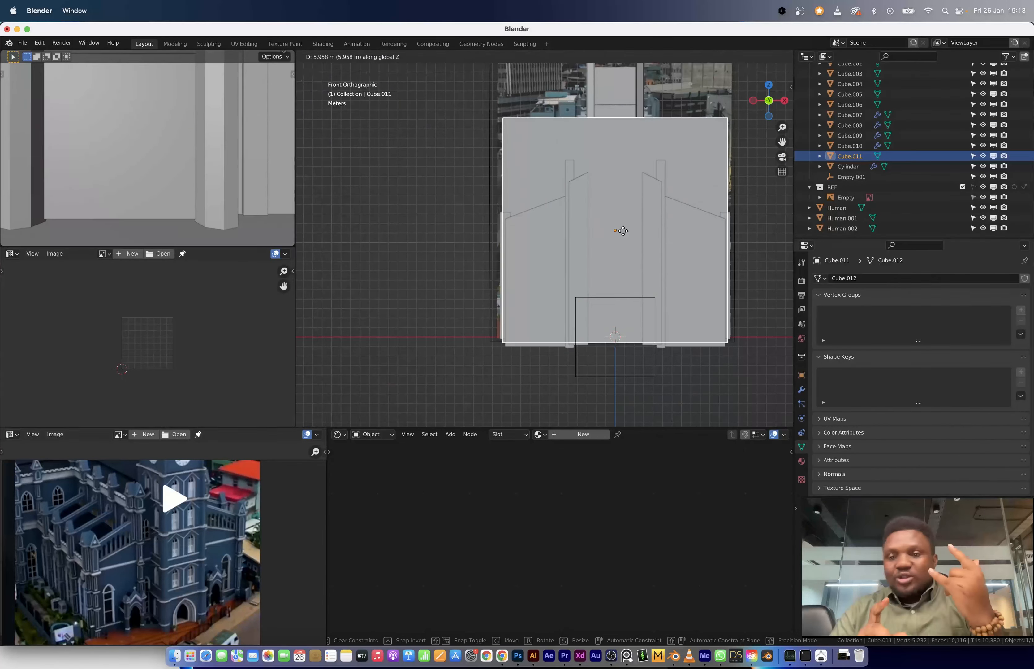
- Raise wall block Cube.011 about 5.96 m up to match the reference photo
key(Tab)
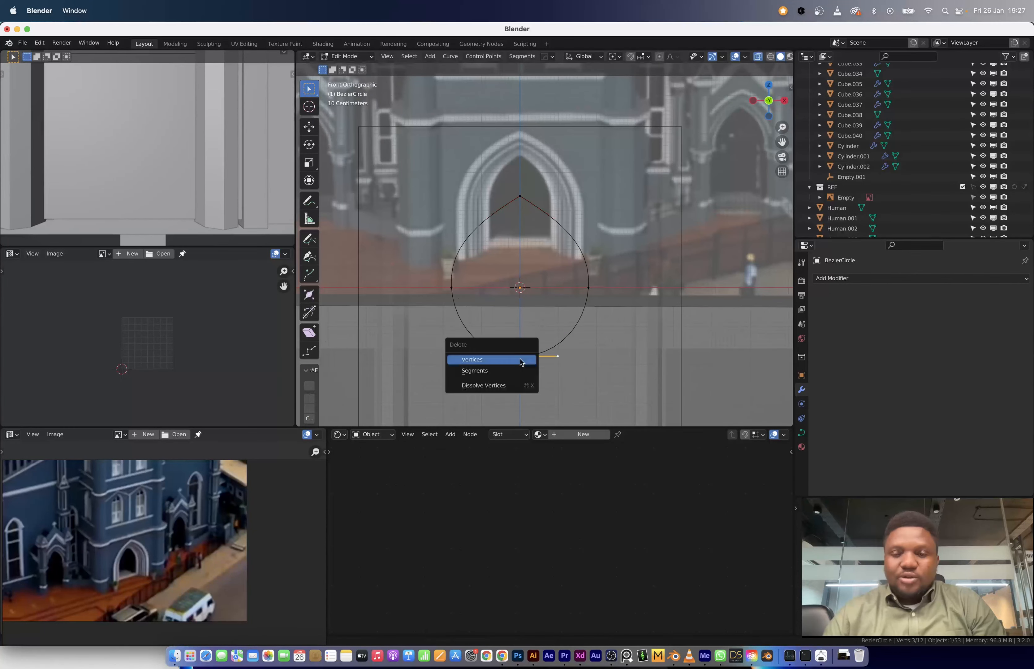
- Delete the stray extra point so the Bezier curve forms a clean pointed arch
click(472, 359)
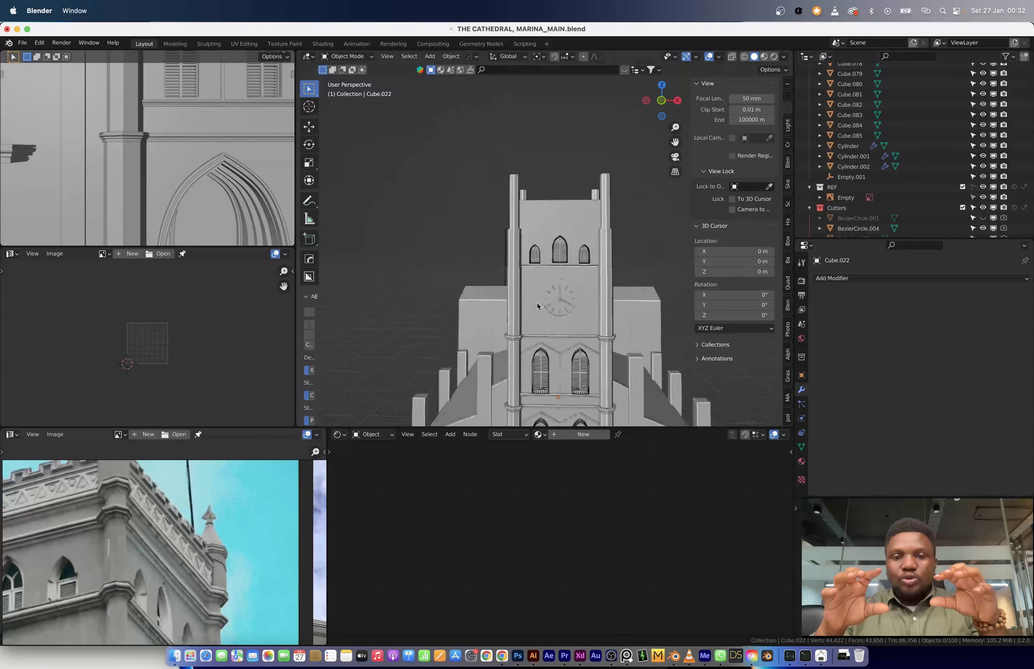
- Duplicate the arch cutter (Alt+D) for the tower's arched window cuts
key(alt+d)
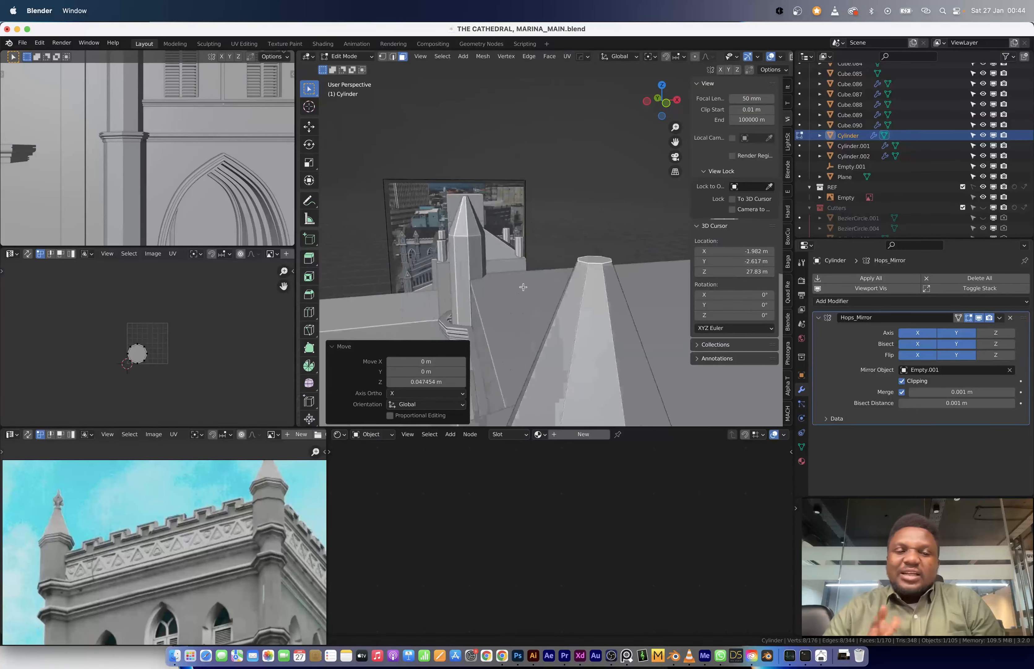
- Extrude the pillar's top face upward and scale it down toward a spire point
key(E)
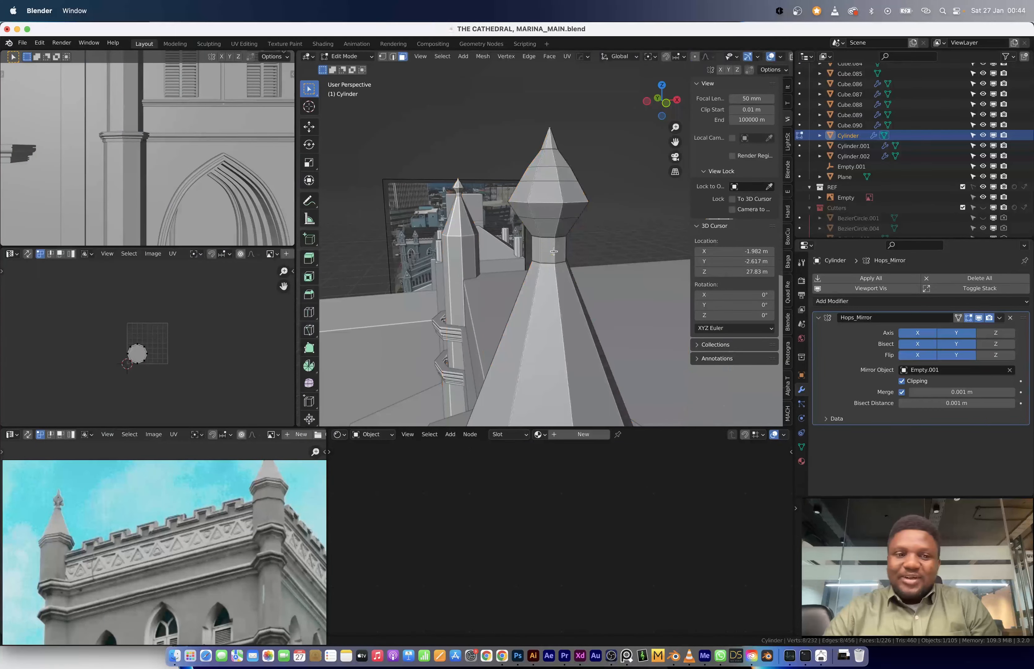
key(s)
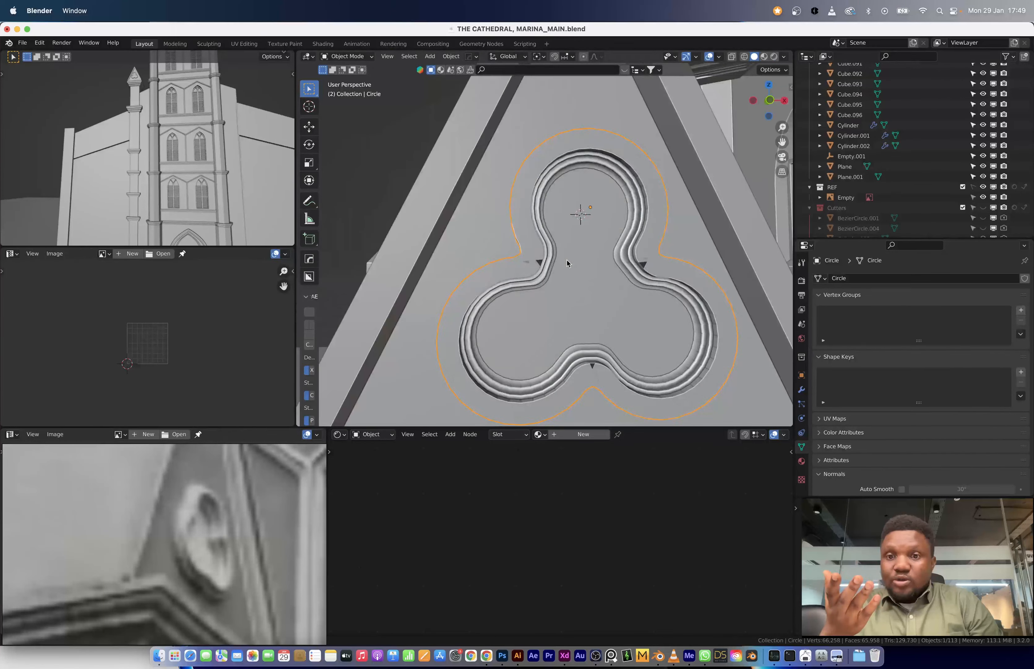
- Shape the Circle mesh into the trefoil ornament in Edit Mode on the gable
key(Tab)
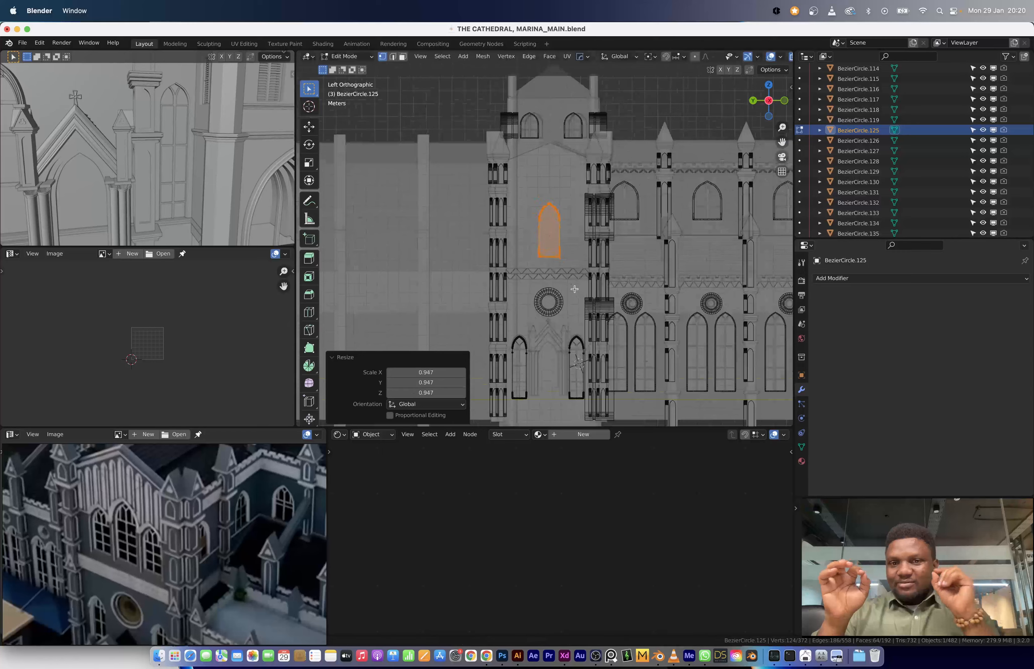
- Scale BezierCircle.125 to about 0.947 to fit the upper tower window
drag(548, 231, 528, 238)
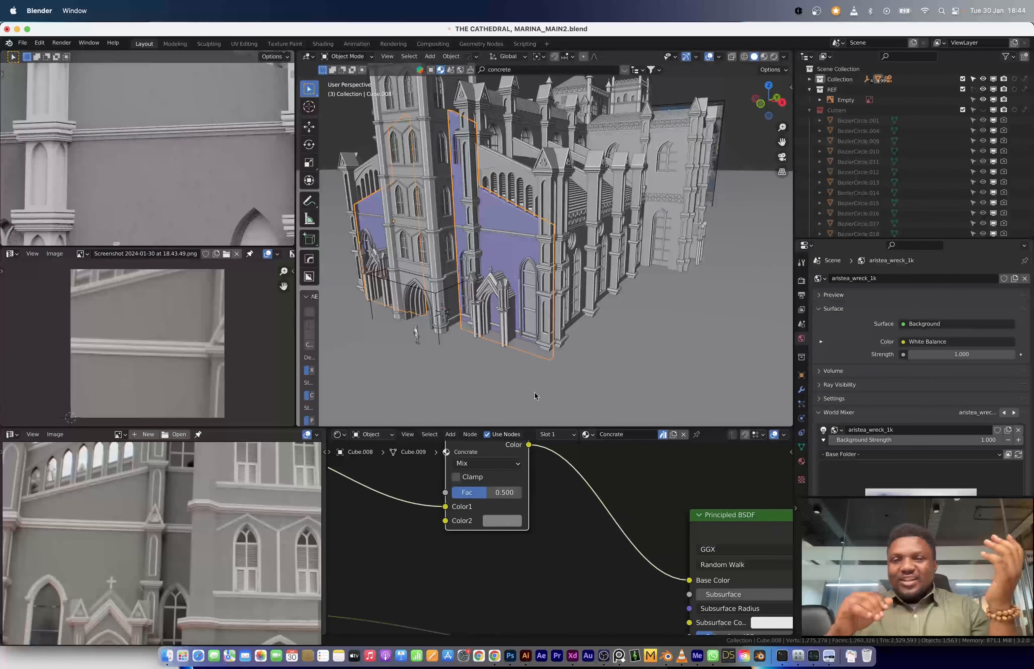
- Finish the concrete material's image texture and Mix setup, then save the file
click(502, 521)
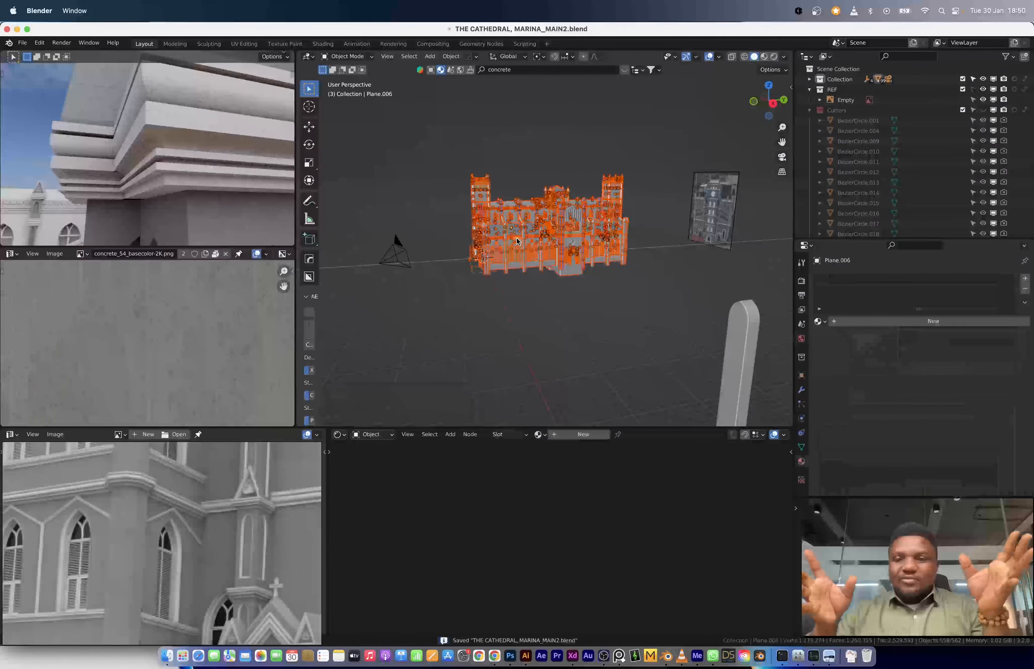
- Link the concrete material to all selected cathedral parts with Ctrl+L
key(Tab)
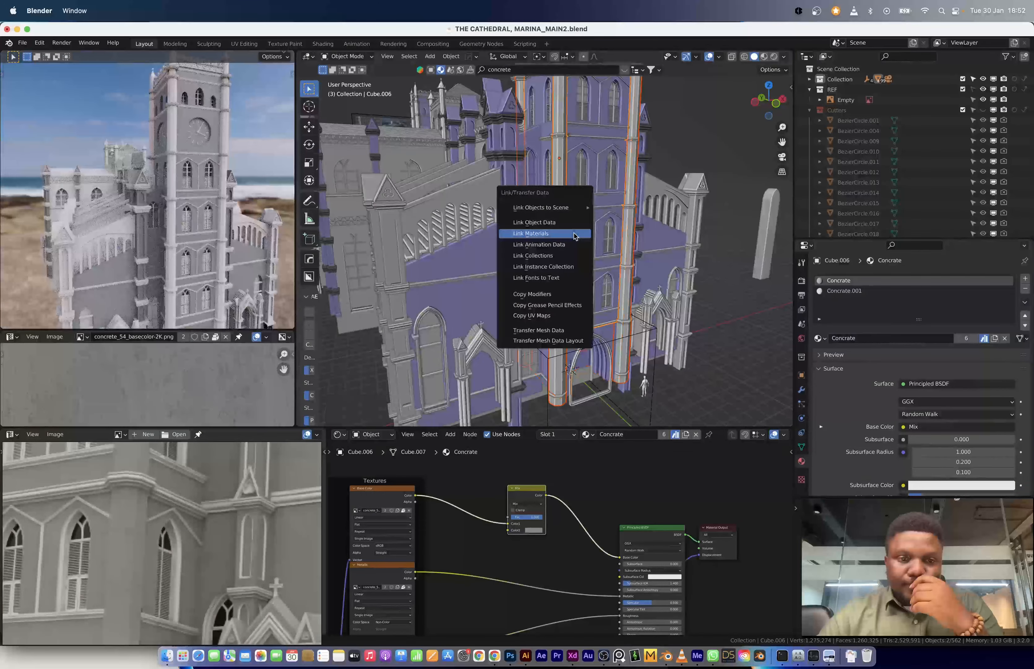
click(530, 233)
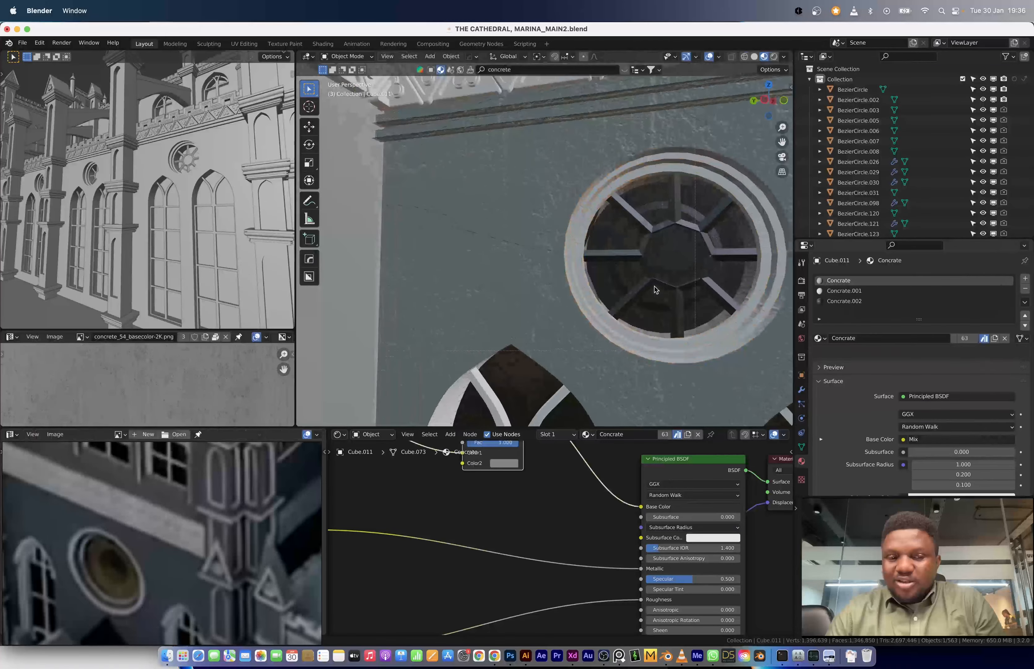
- Review the grainy concrete walls around the rose window in Material Preview
key(Tab)
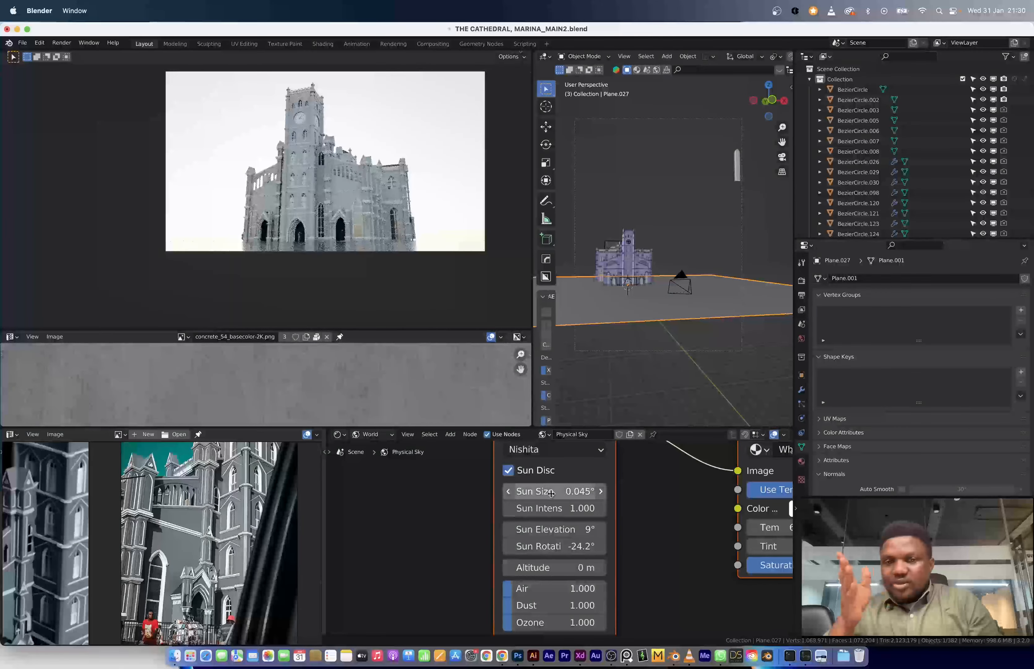
- Enlarge the Sky Texture sun disc to 31.2° for warmer light on the cathedral
drag(555, 490, 601, 490)
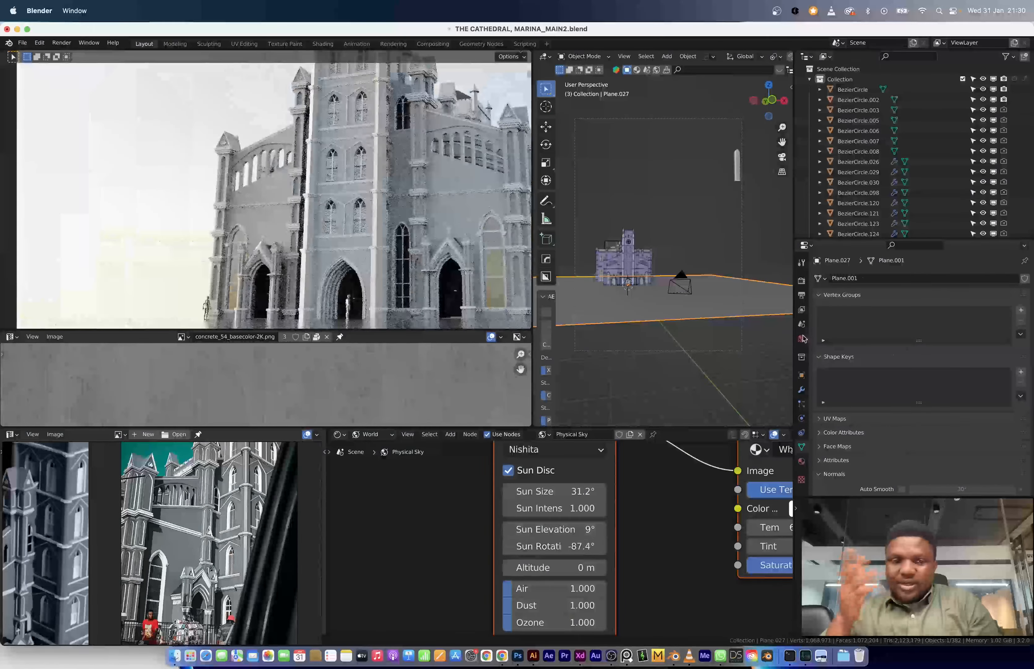